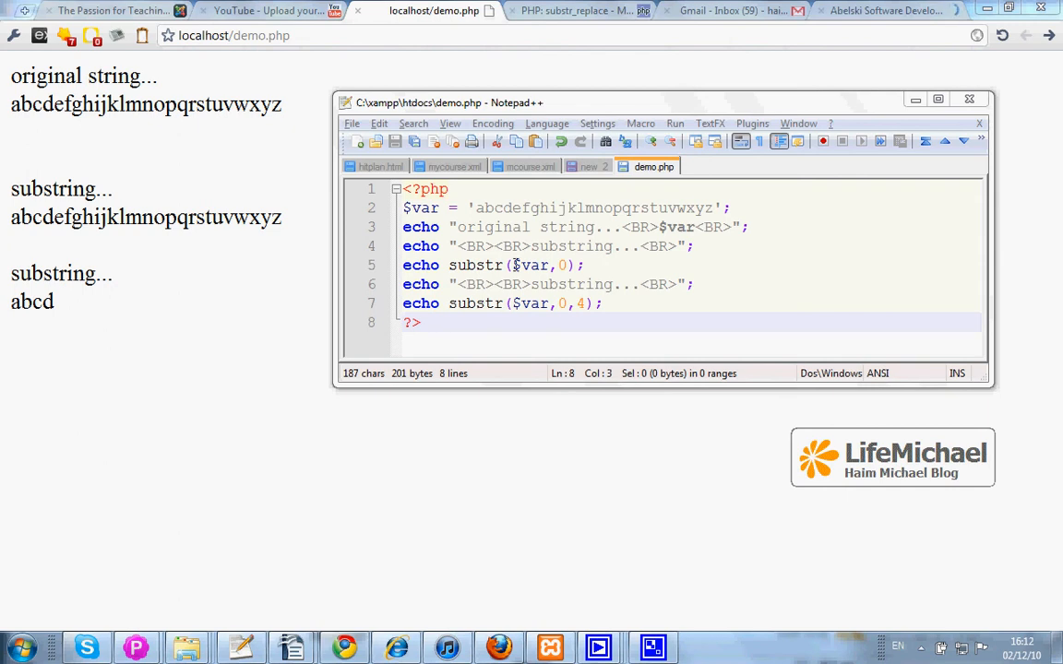
# Change the last substr call's arguments to 2,4 so it starts at offset 2.
pyautogui.doubleClick(532, 266)
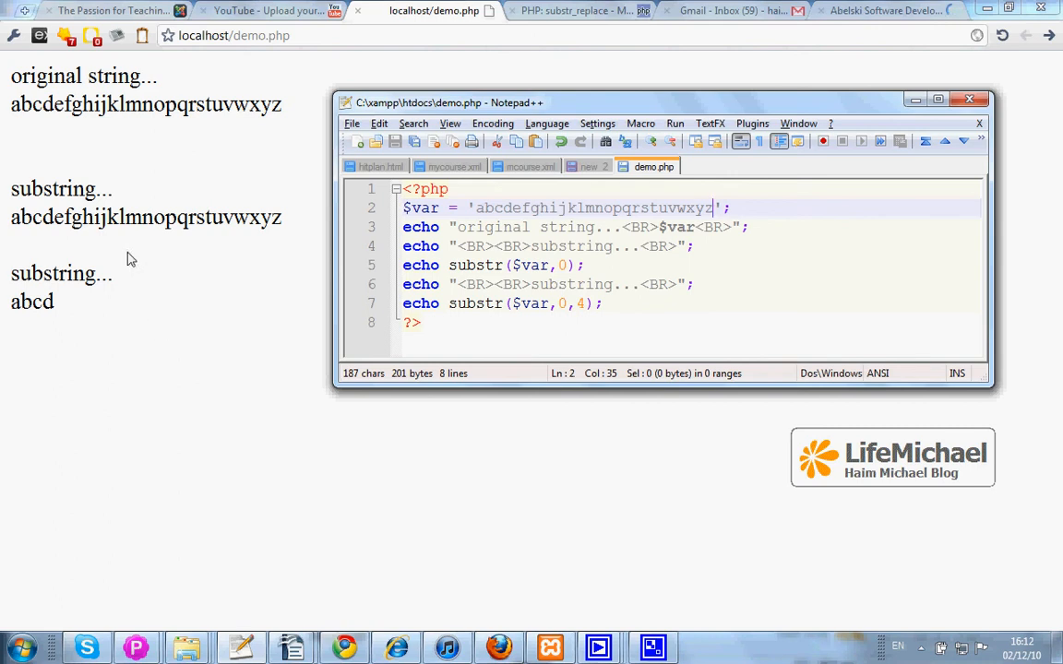
pyautogui.moveTo(522, 310)
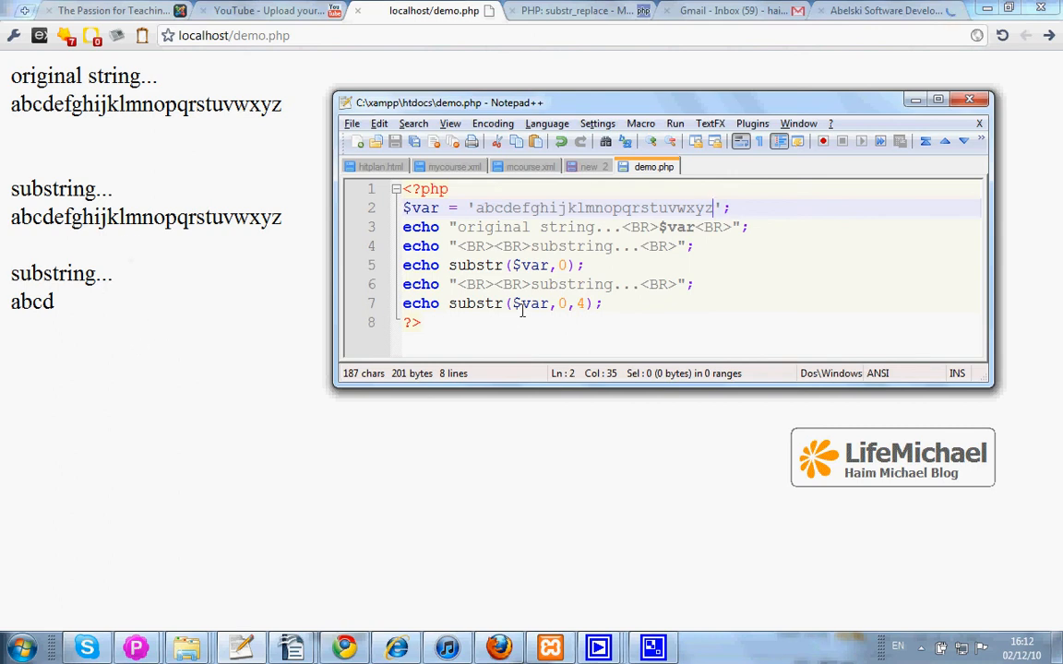
pyautogui.doubleClick(531, 303)
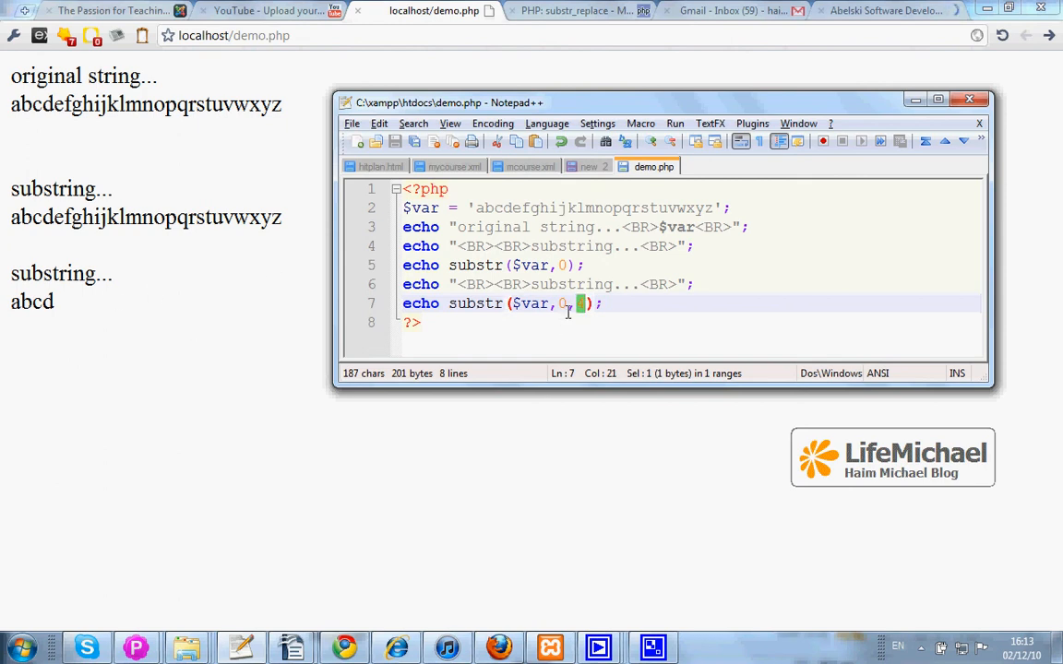
pyautogui.write('2,4')
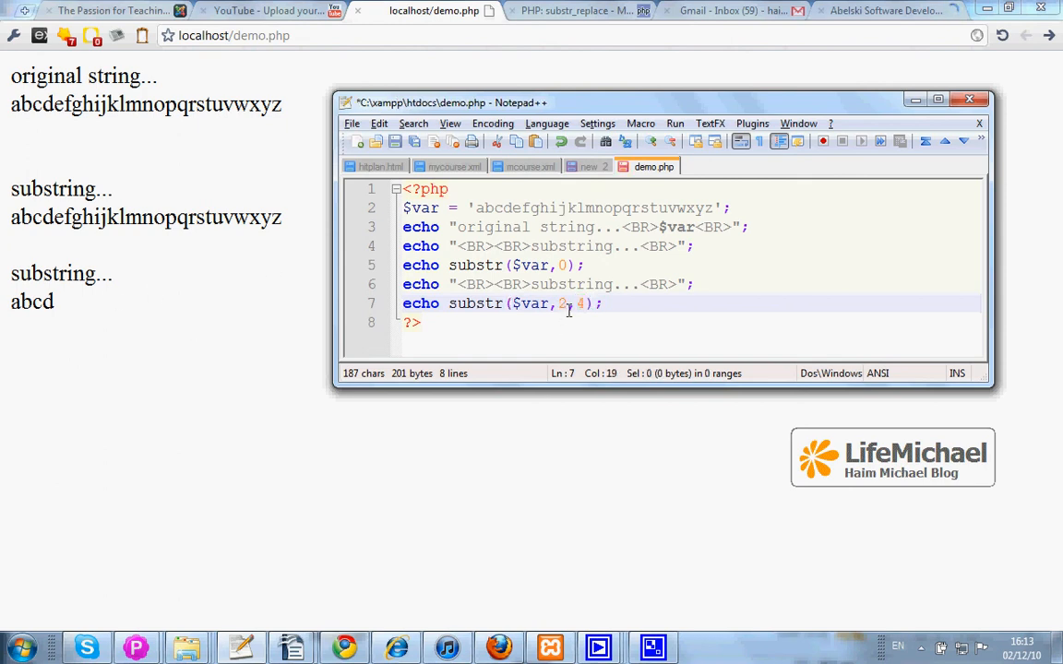